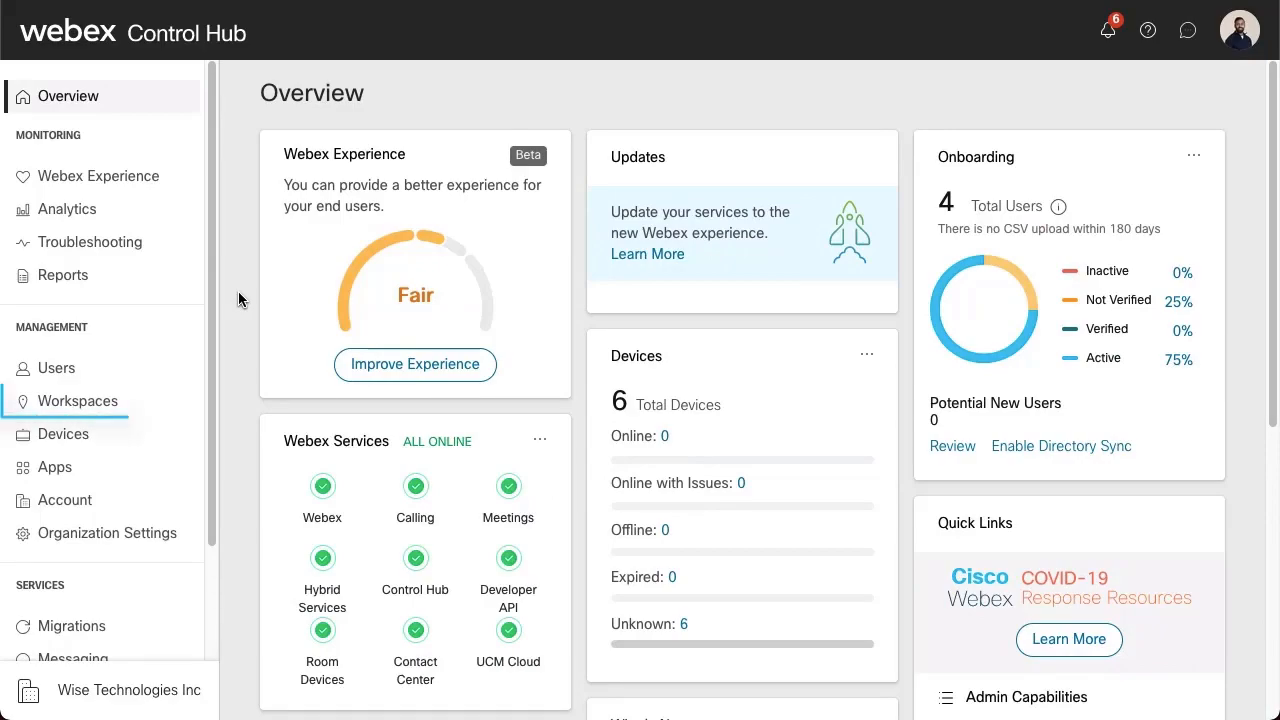
Step: Open the Cary NC lab workspace details from the Workspaces list
left_click(76, 400)
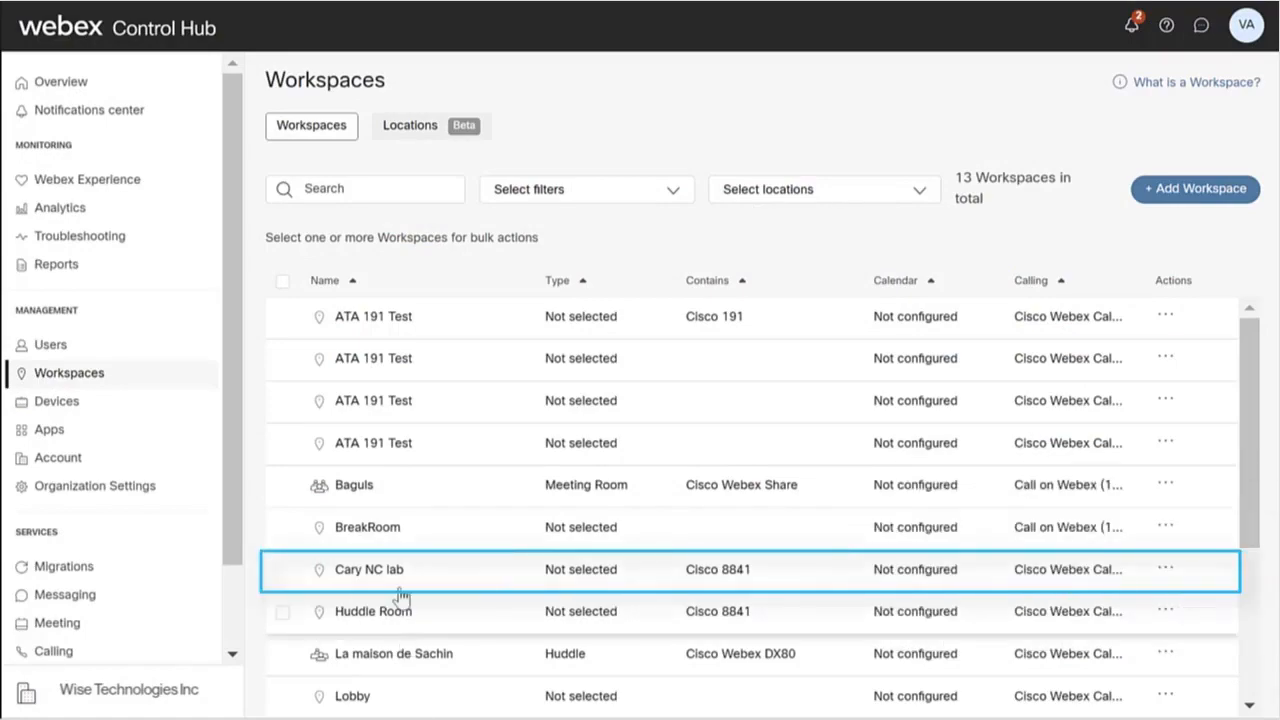
left_click(368, 568)
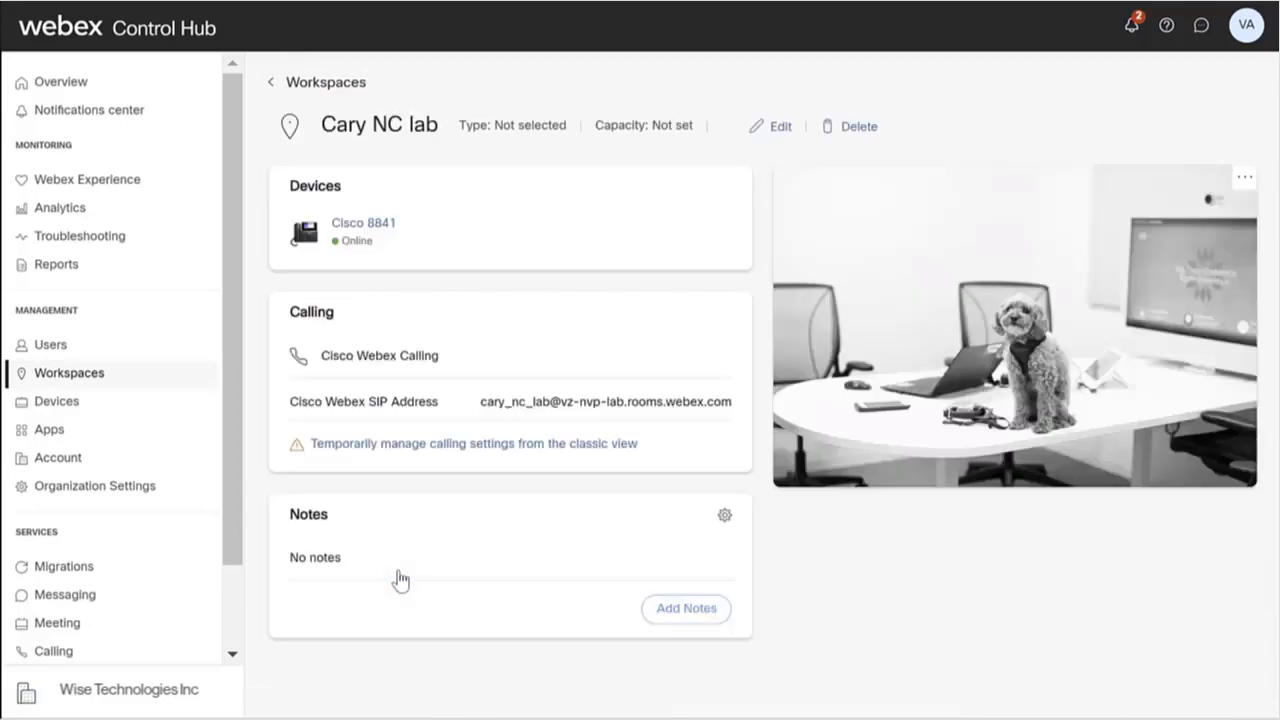
mouse_move(418, 262)
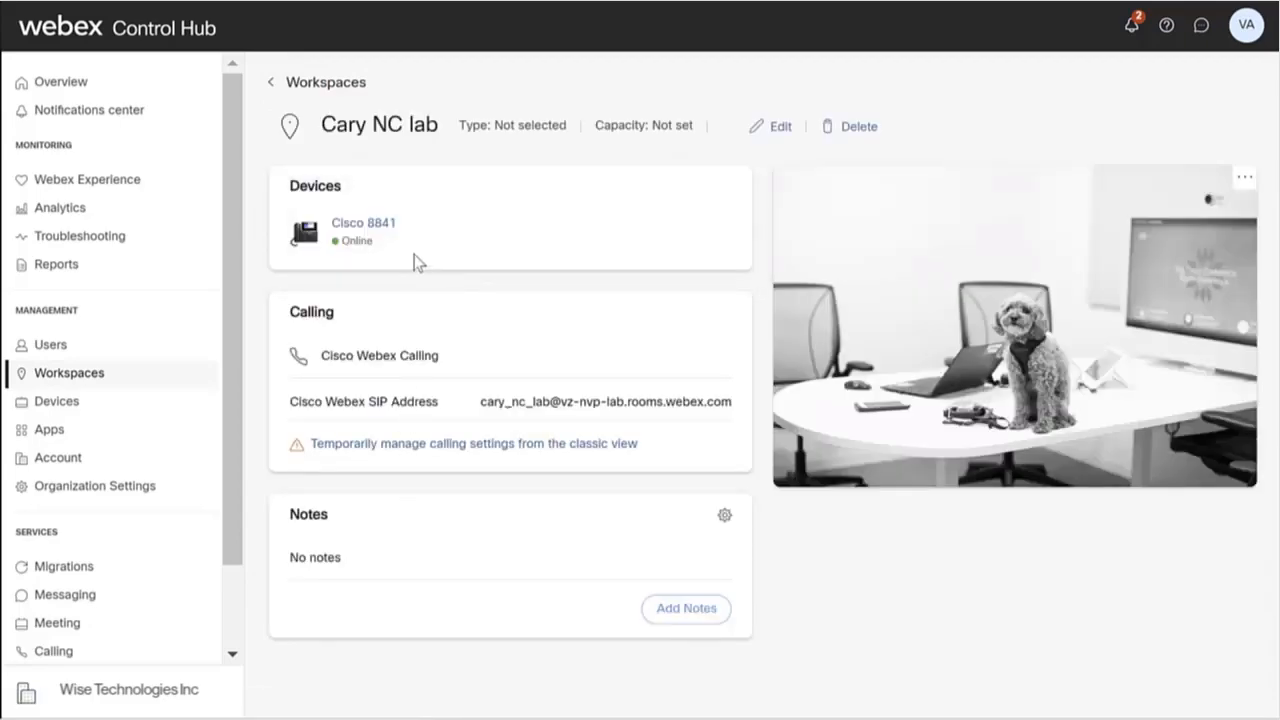
Step: Enable hoteling on the Cisco 8841 phone with a 24-hour guest limit and return to the workspace
left_click(364, 222)
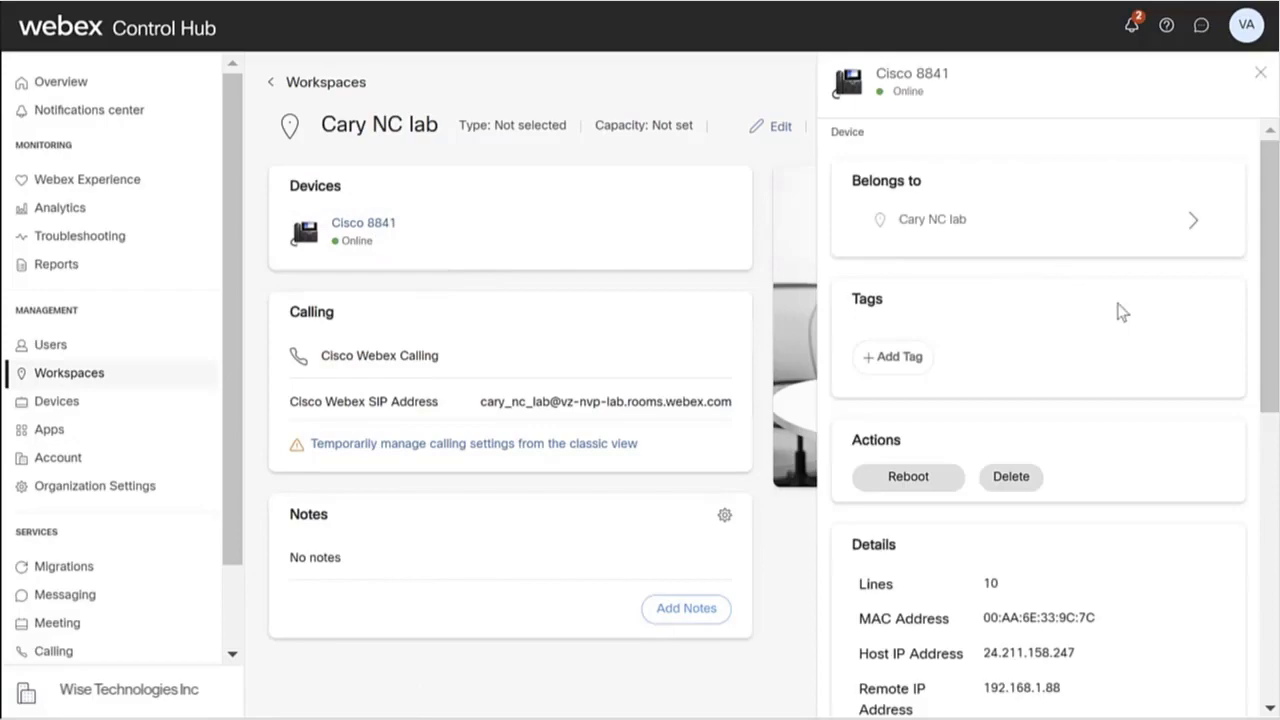
scroll("down", 3)
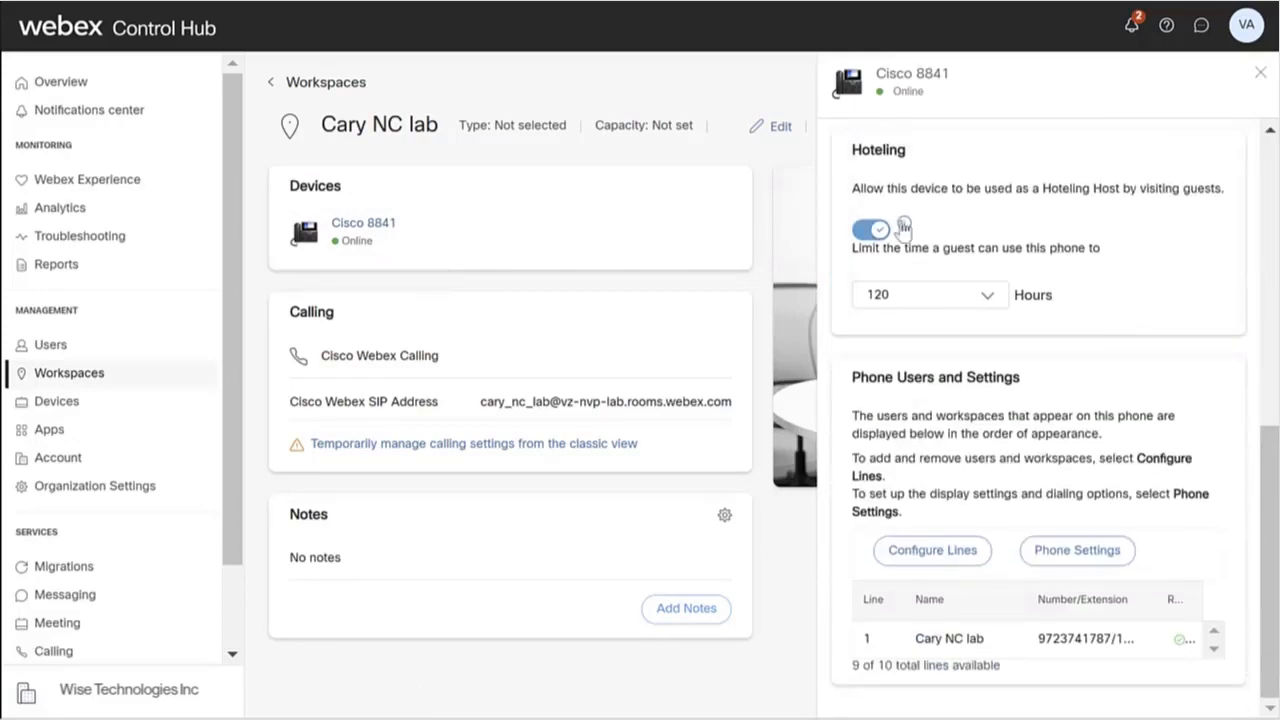
left_click(928, 294)
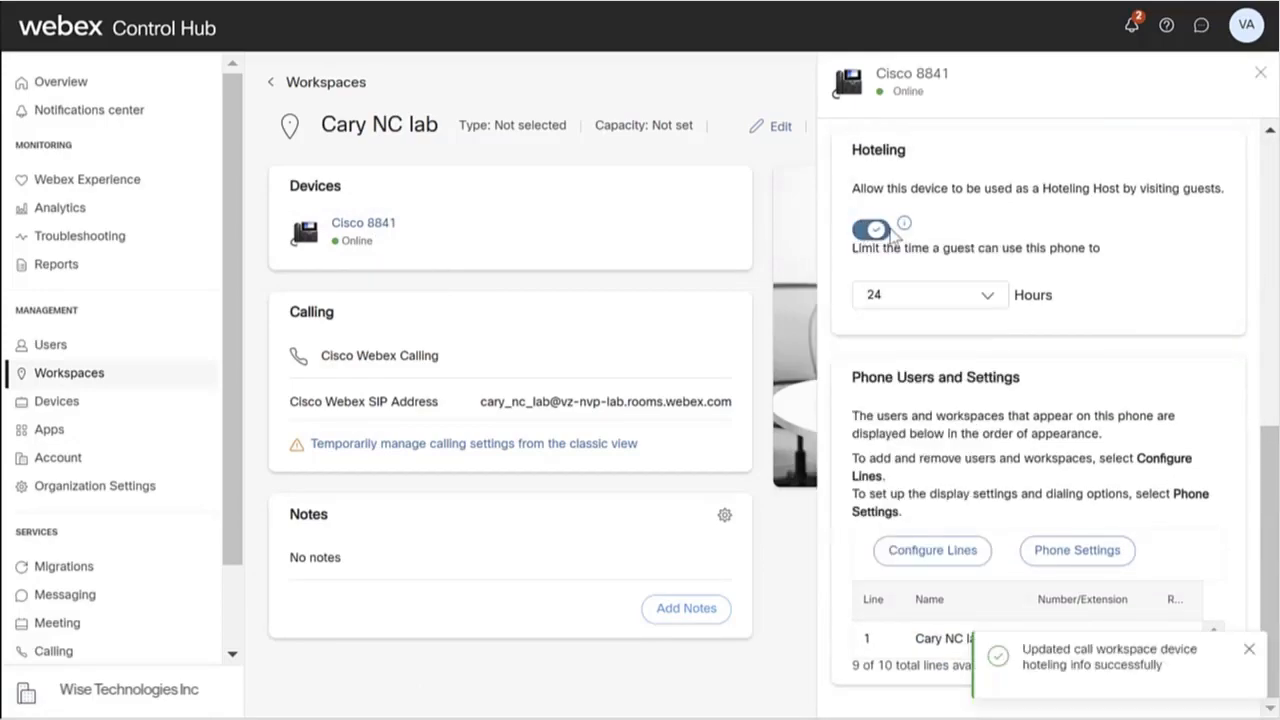
left_click(868, 228)
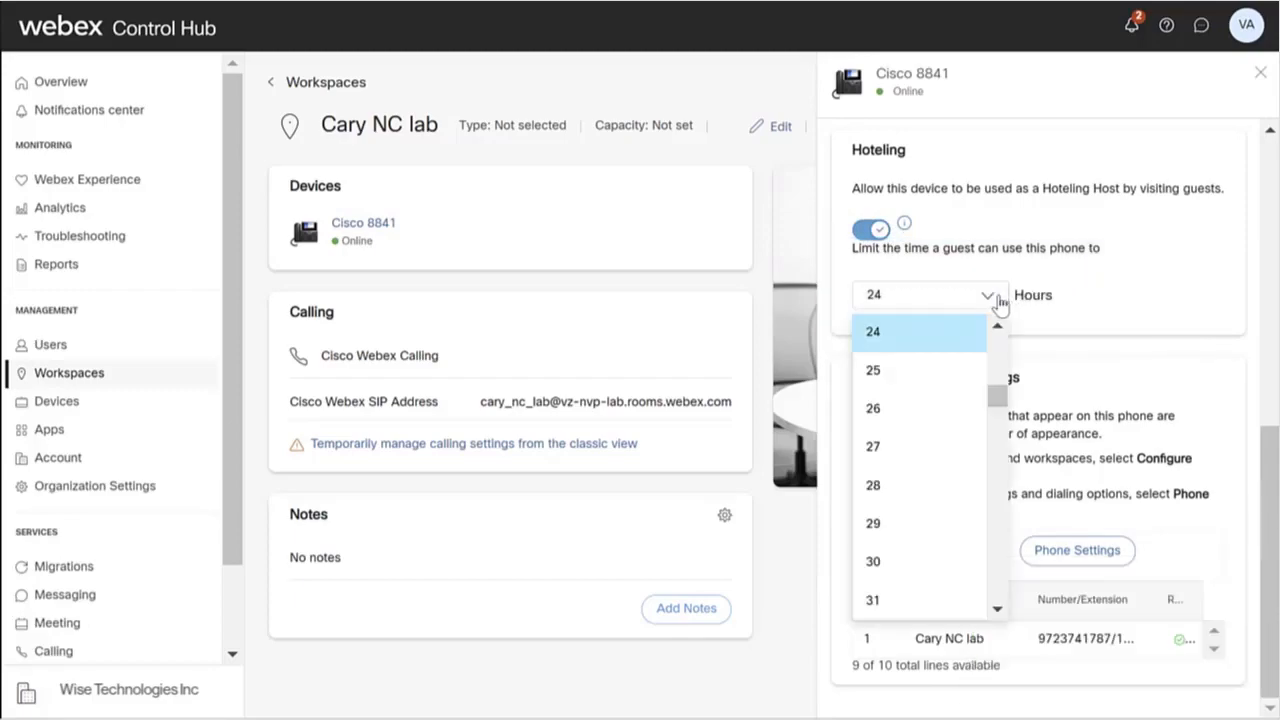
scroll("up", 3)
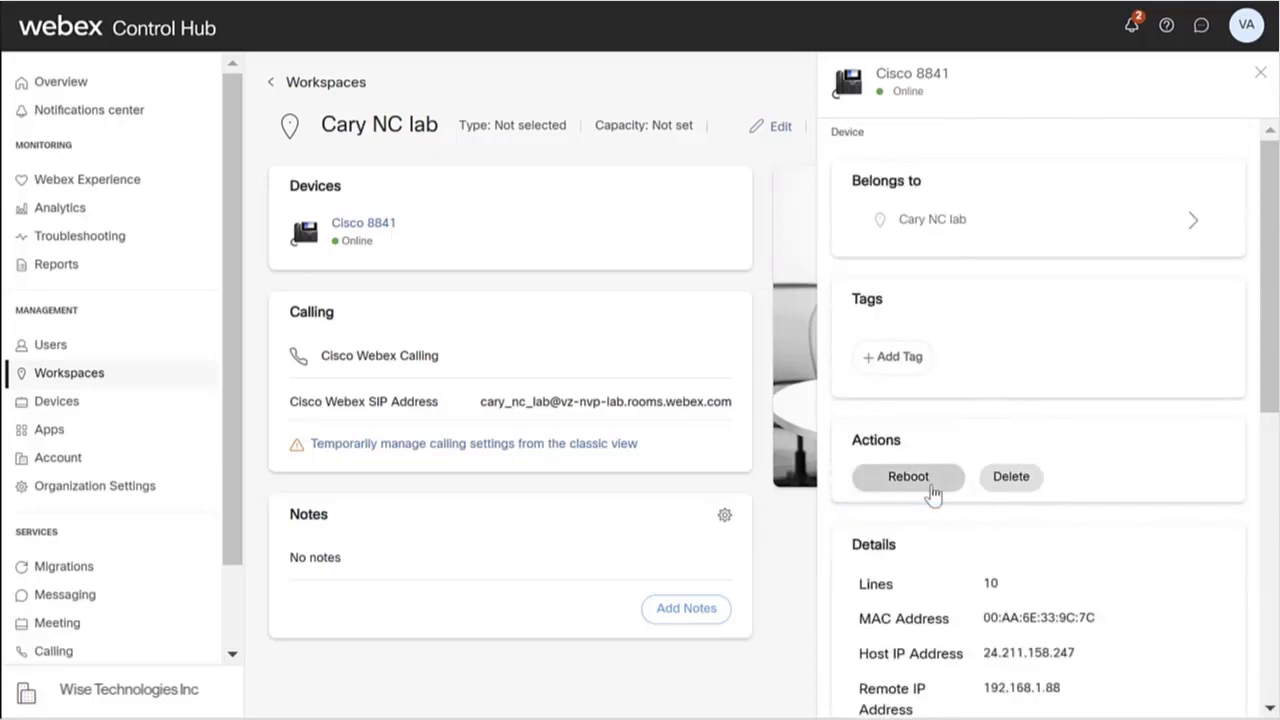
mouse_move(1232, 168)
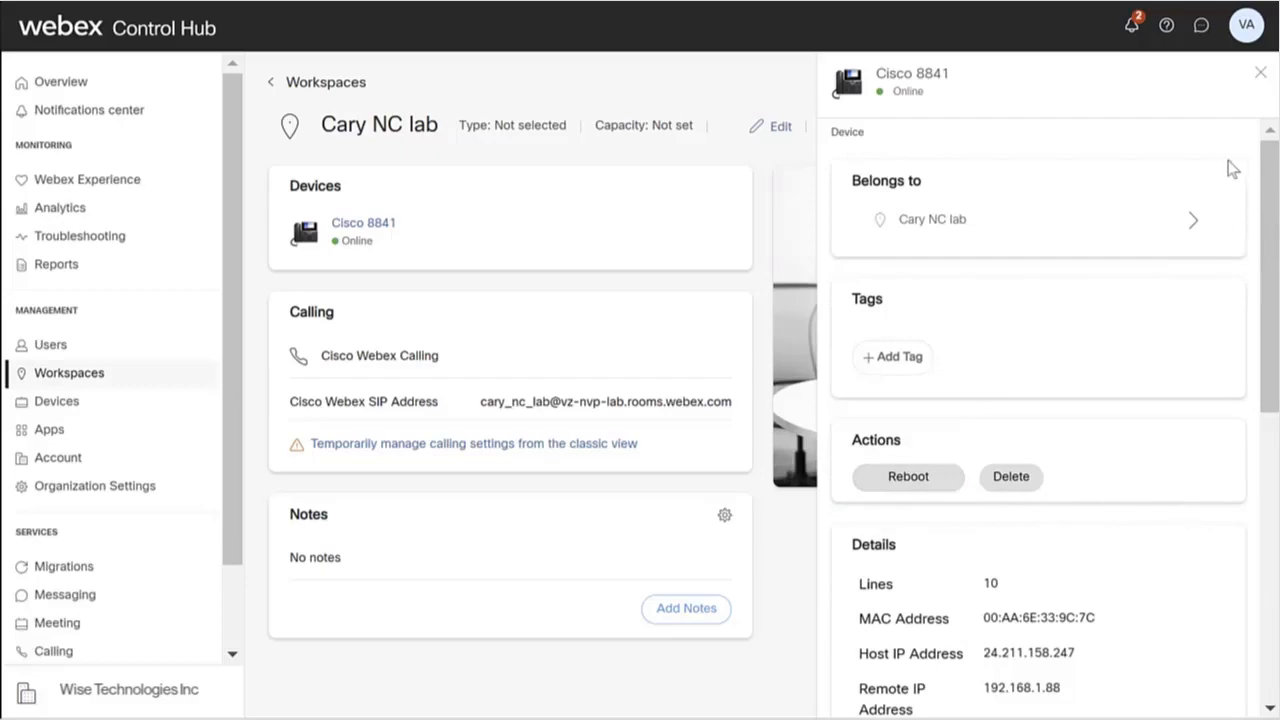
left_click(1260, 72)
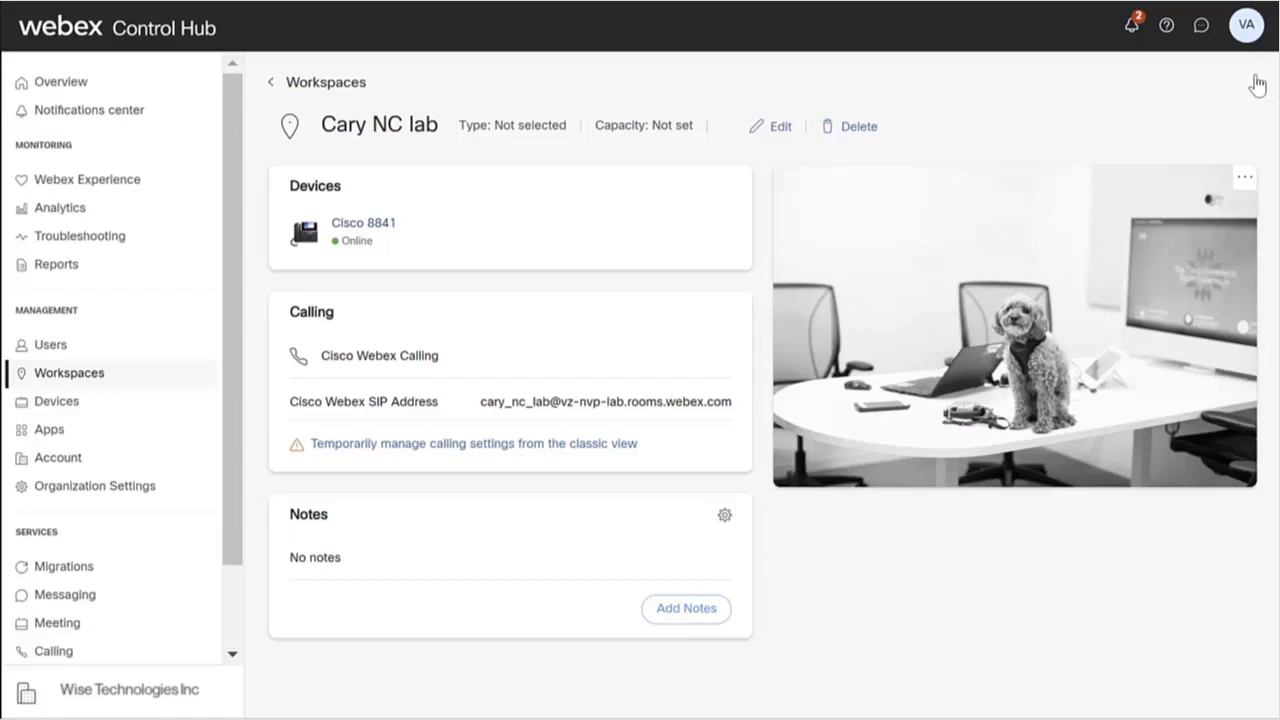
mouse_move(50, 344)
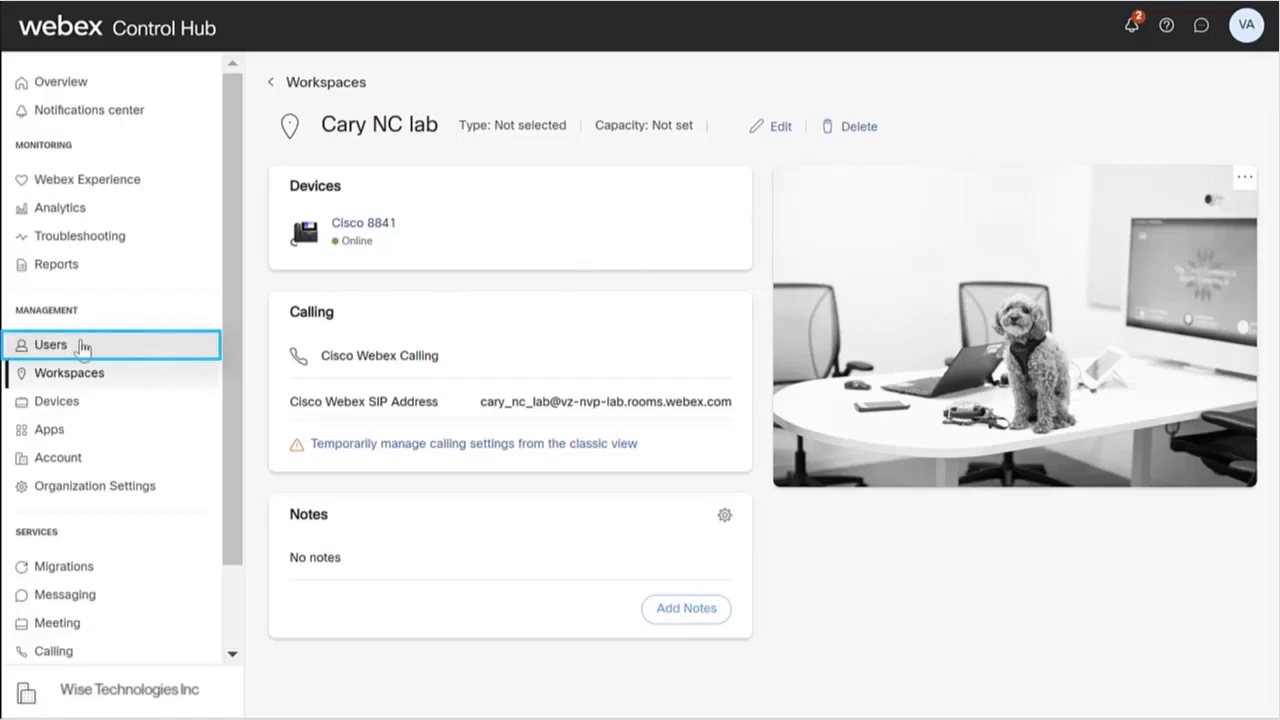
left_click(48, 344)
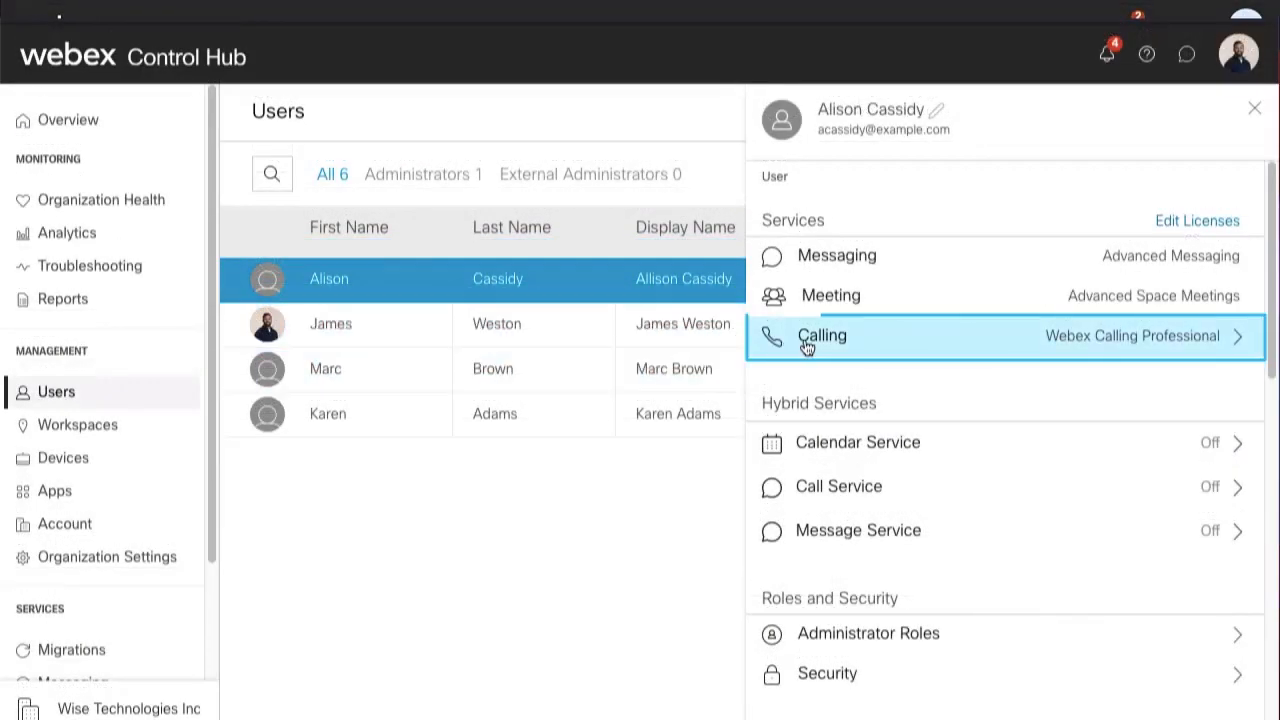
left_click(822, 336)
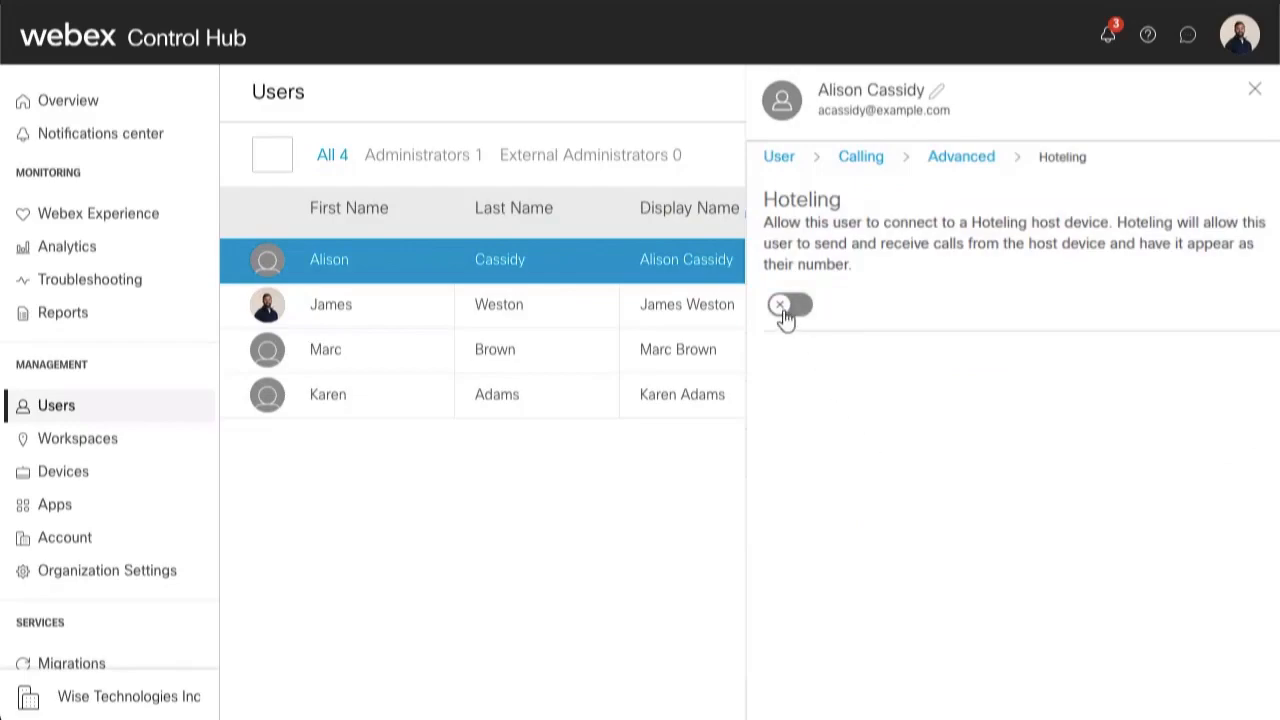
left_click(788, 304)
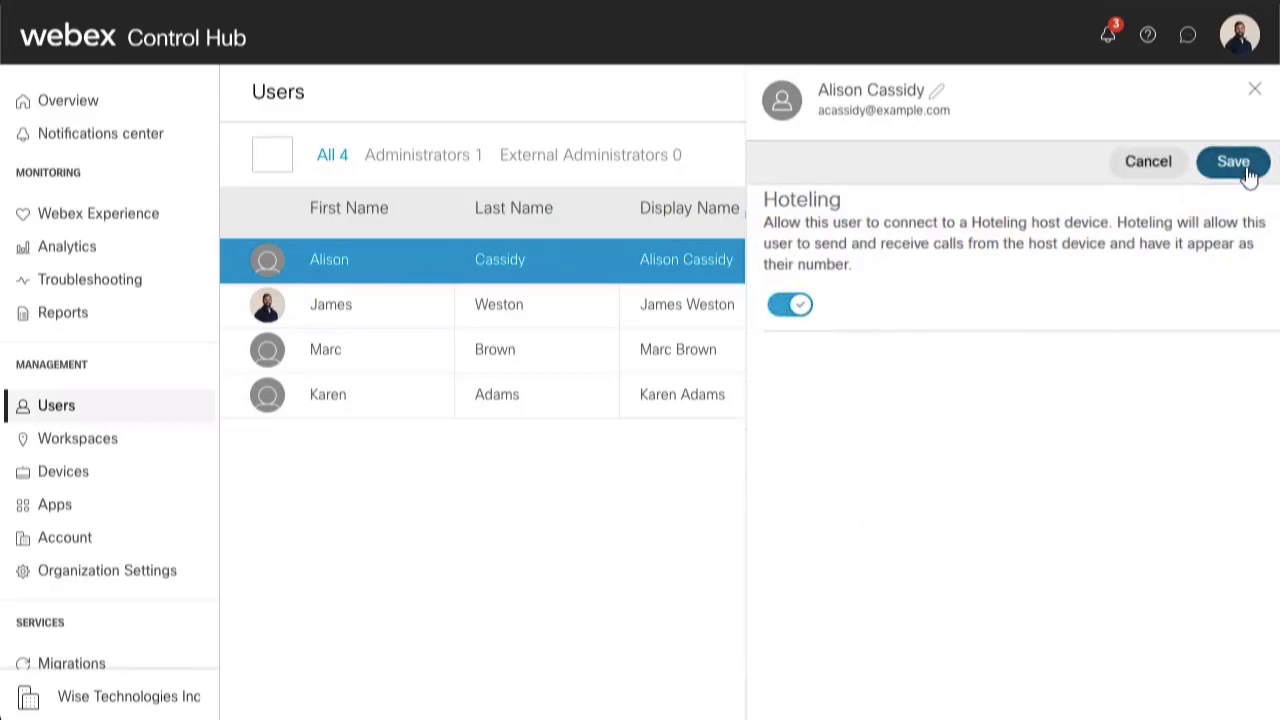
left_click(1232, 160)
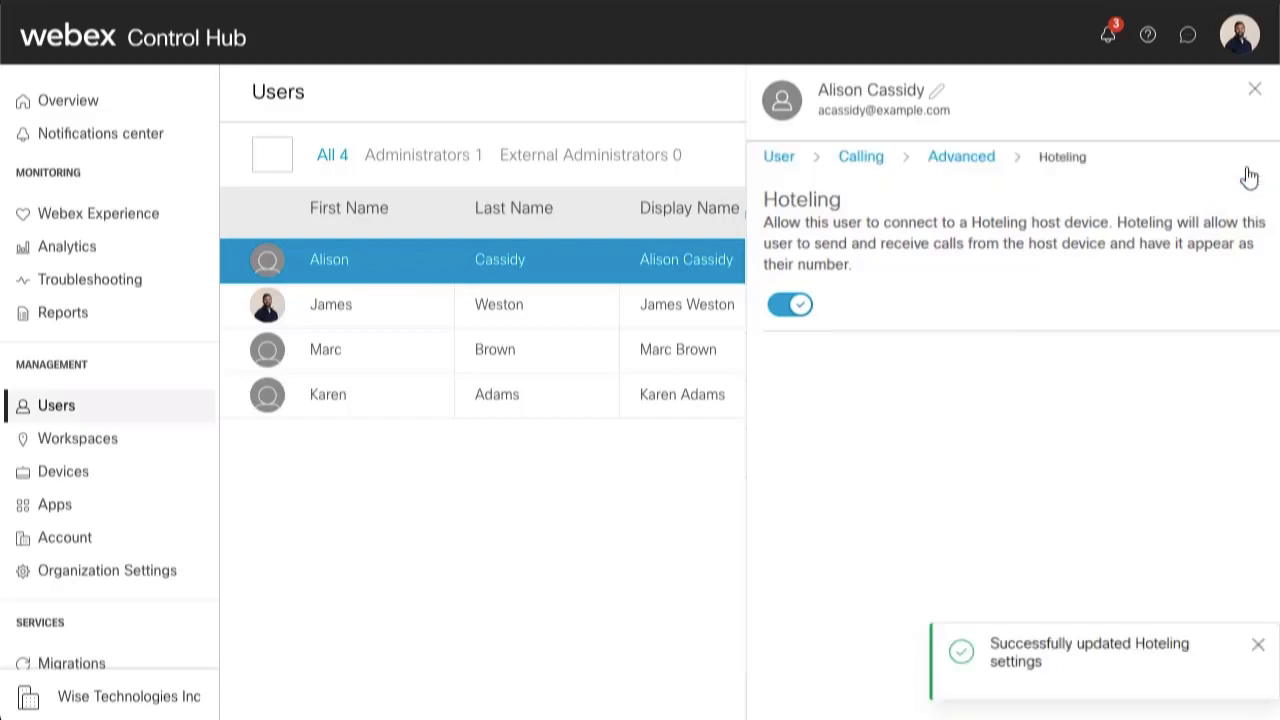